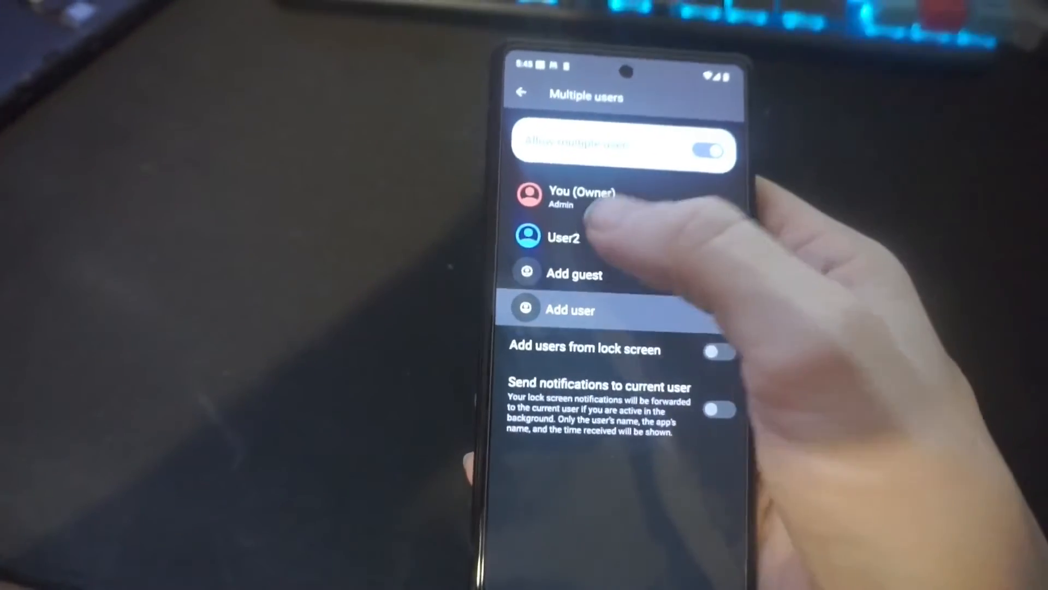
Navigate System > Multiple users and select the Owner profile, revealing the Switch to Owner option
left_click(563, 237)
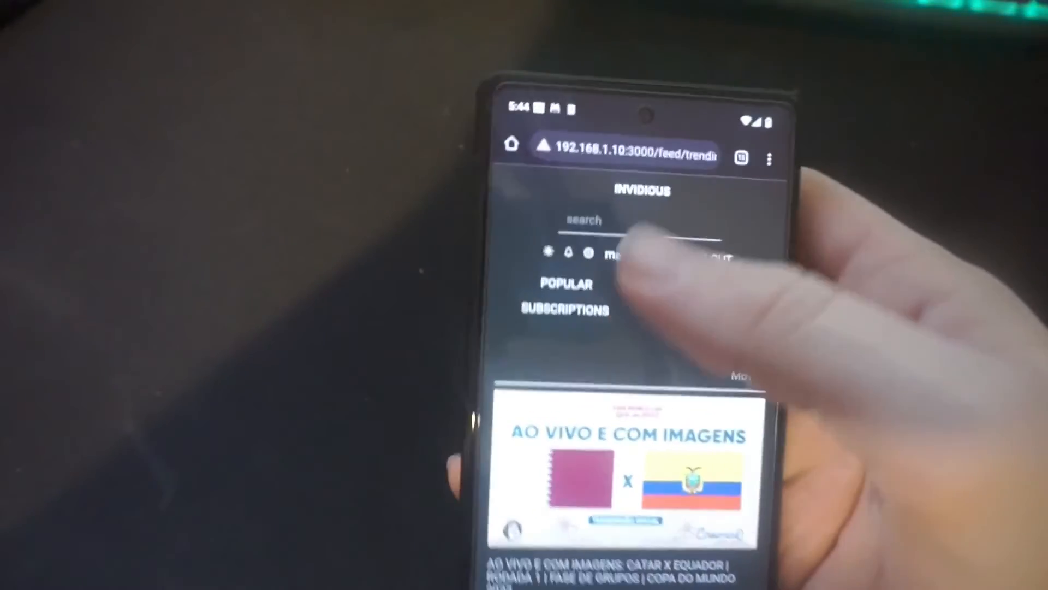
left_click(582, 219)
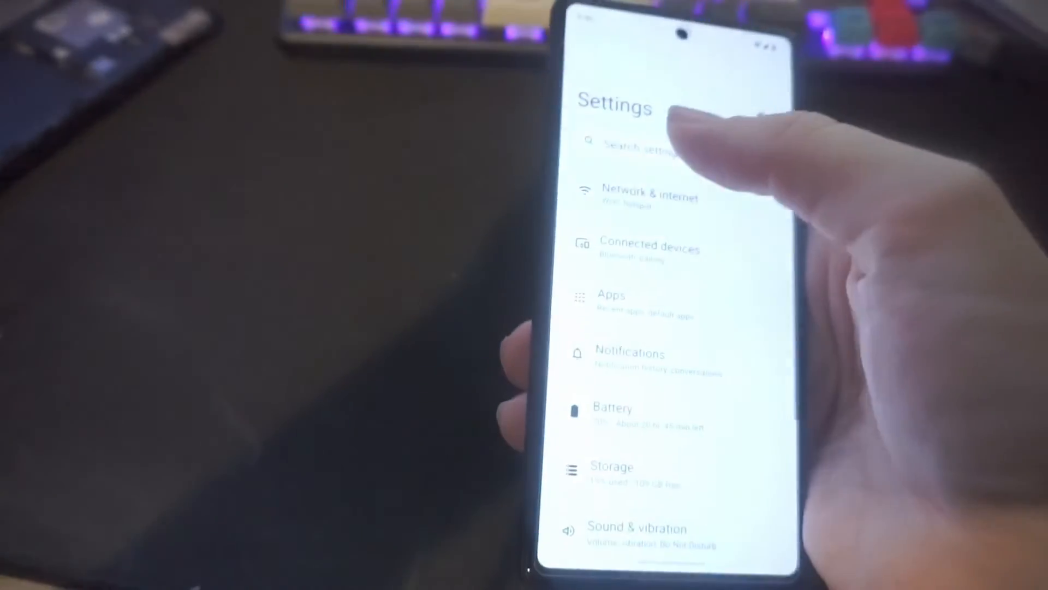
left_click(642, 142)
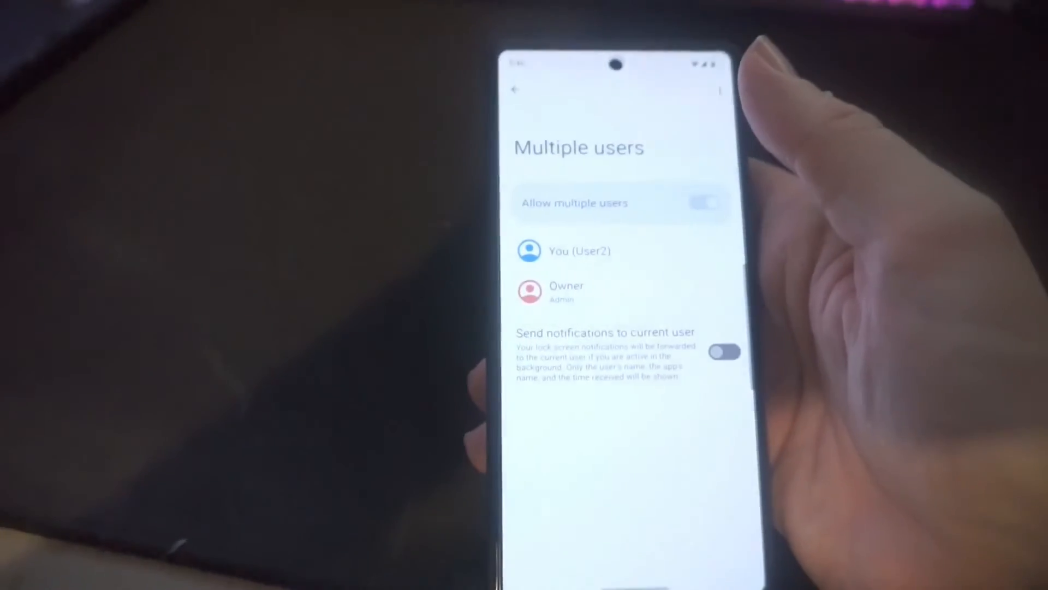
left_click(567, 291)
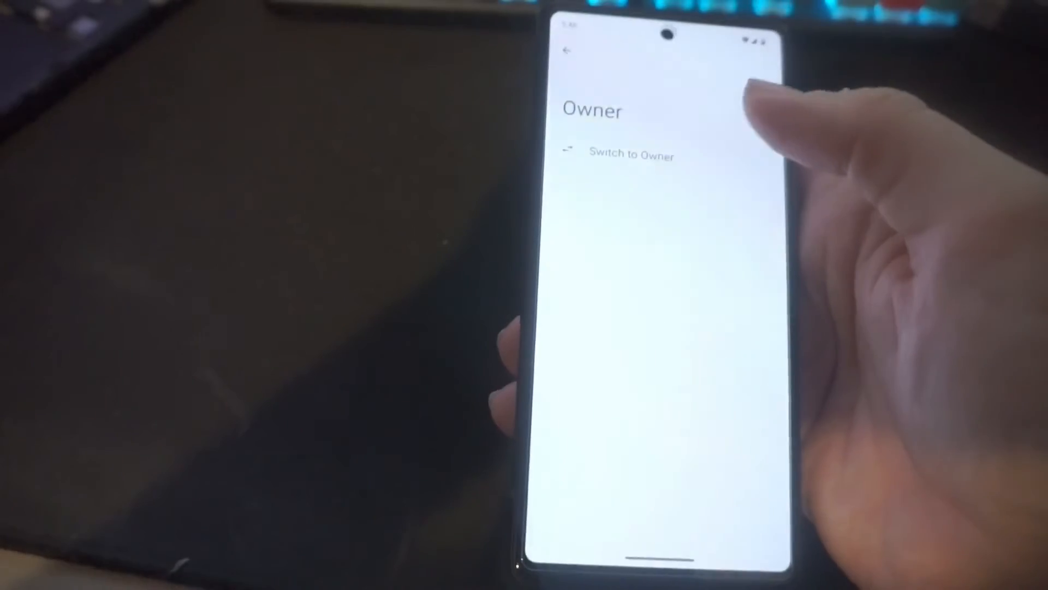